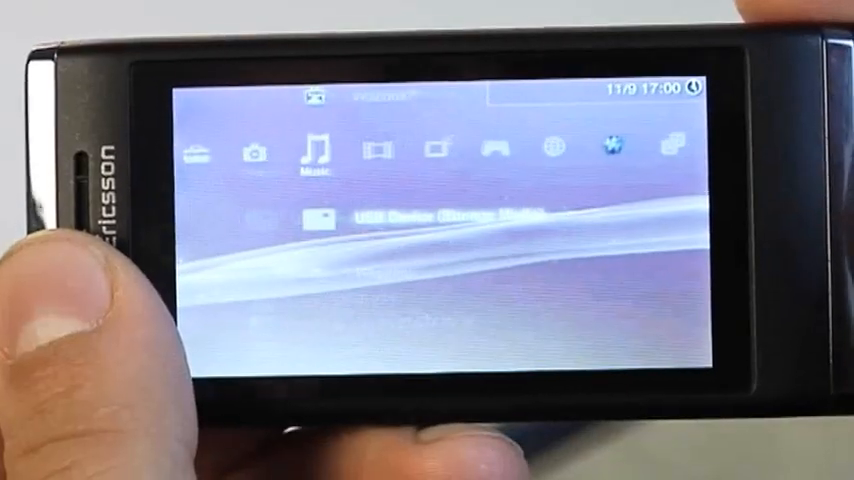
{"action": "scroll", "scroll_direction": "right", "scroll_amount": 3}
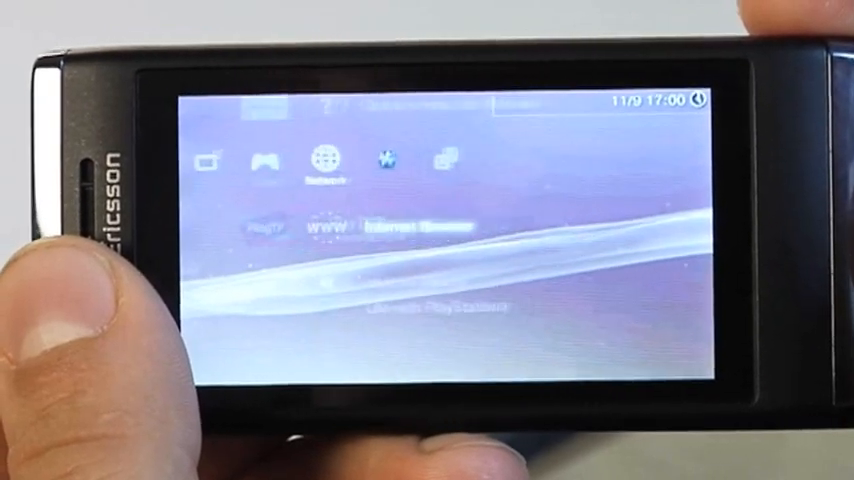
{"action": "scroll", "scroll_direction": "right", "scroll_amount": 3}
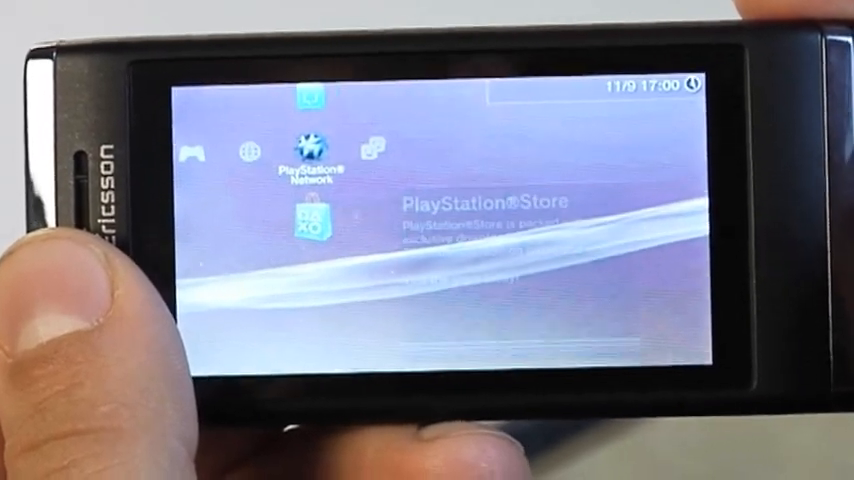